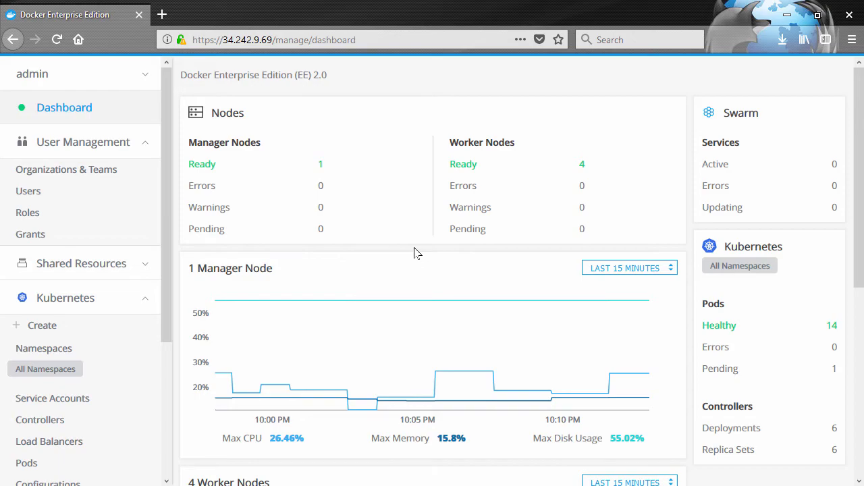
pyautogui.moveTo(400, 297)
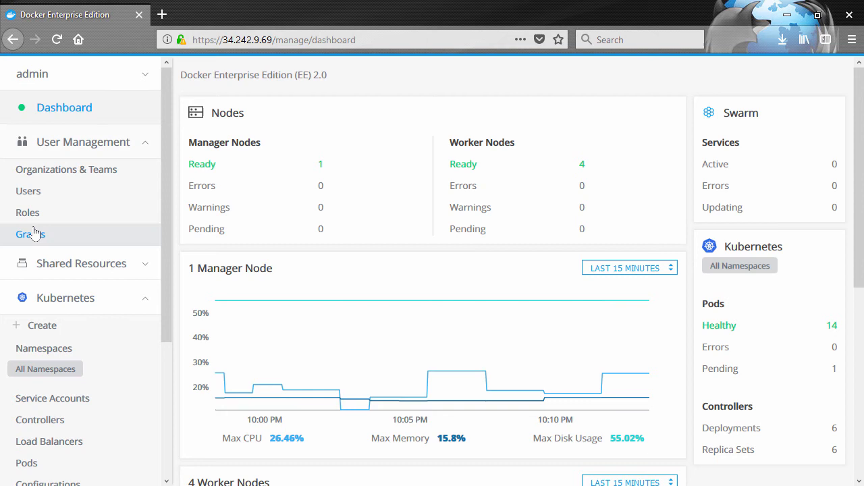
# - Show the existing grants with their subjects, roles and resource sets
pyautogui.click(30, 234)
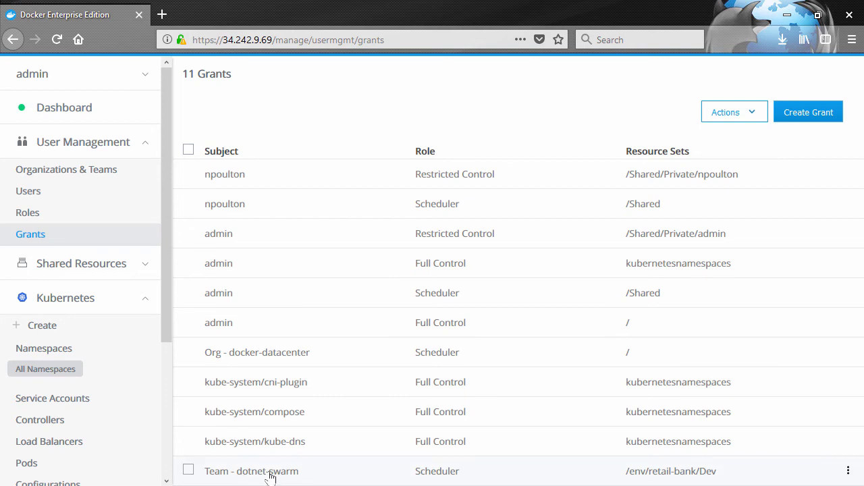
pyautogui.moveTo(435, 483)
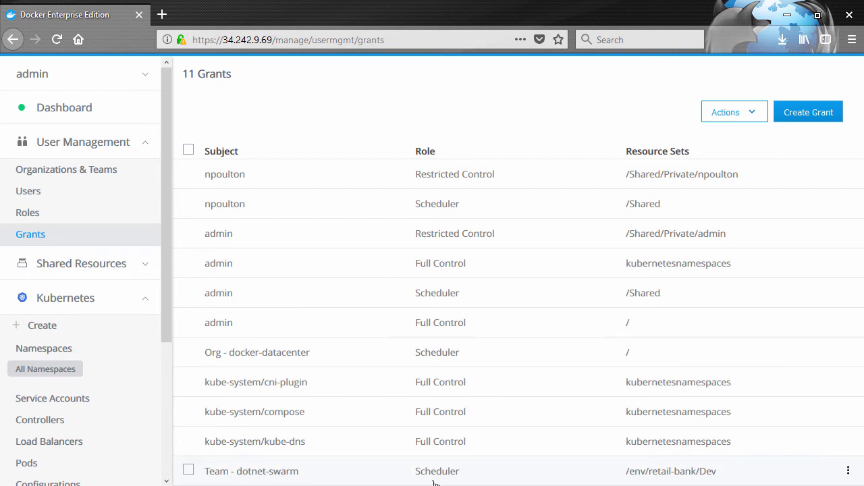
pyautogui.moveTo(446, 481)
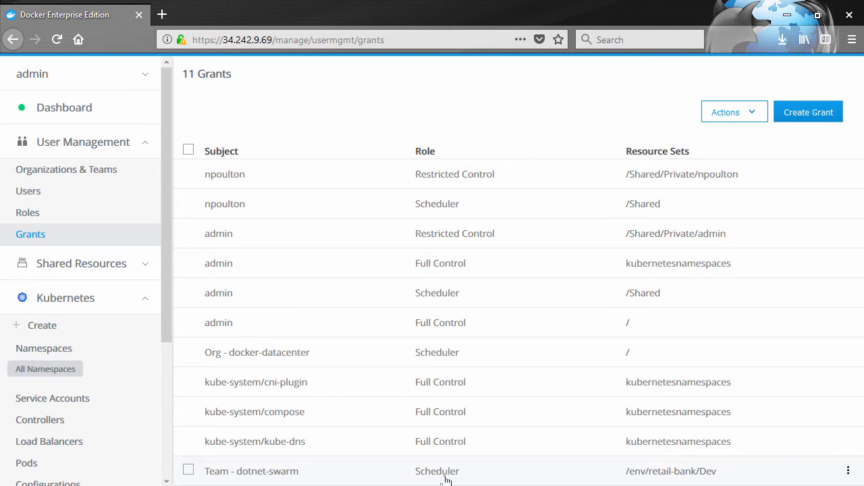
pyautogui.moveTo(685, 482)
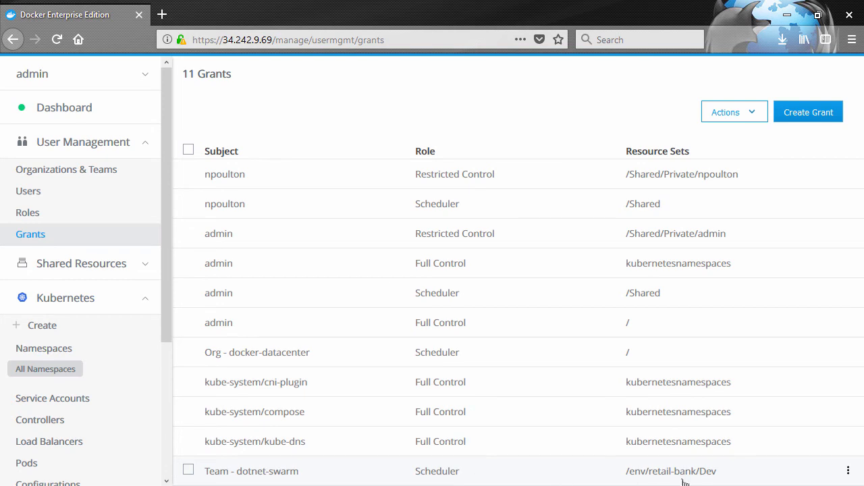
pyautogui.moveTo(689, 484)
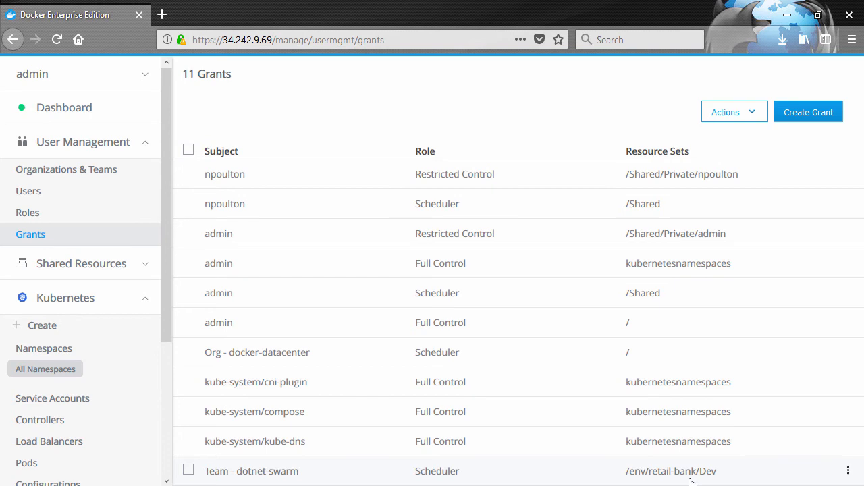
# - Start a new role from the Roles list and name it k8s-deployment-view
pyautogui.click(27, 212)
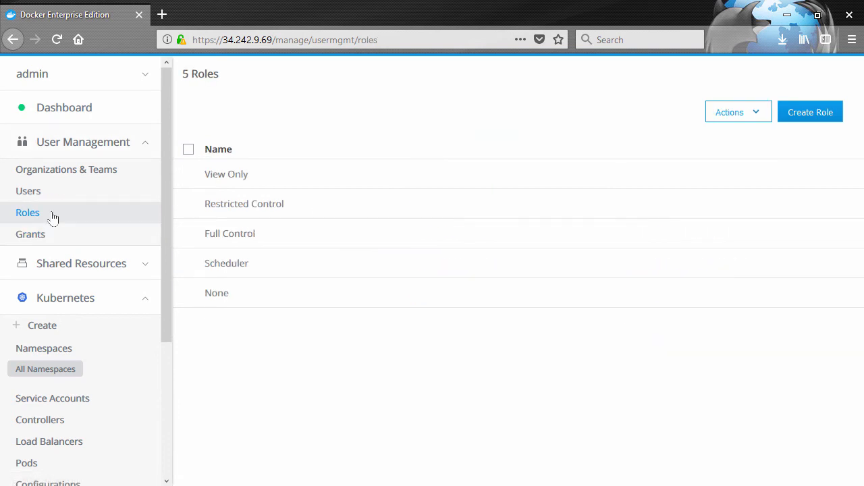
pyautogui.click(811, 110)
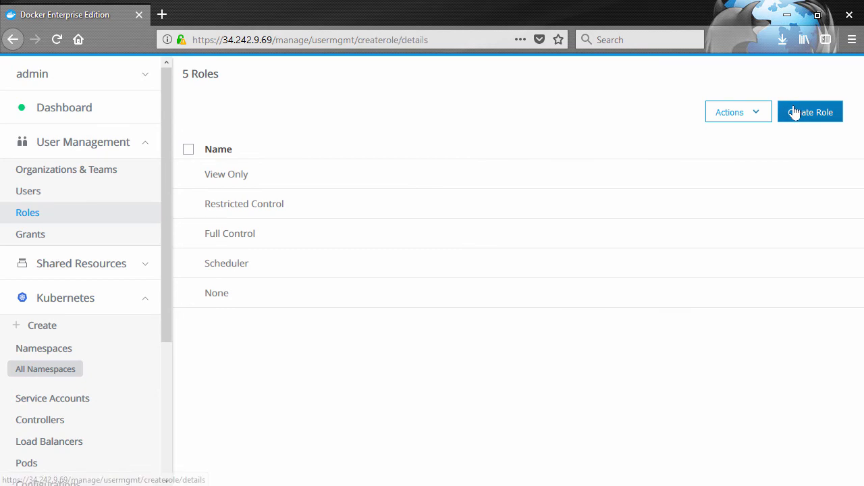
pyautogui.click(810, 112)
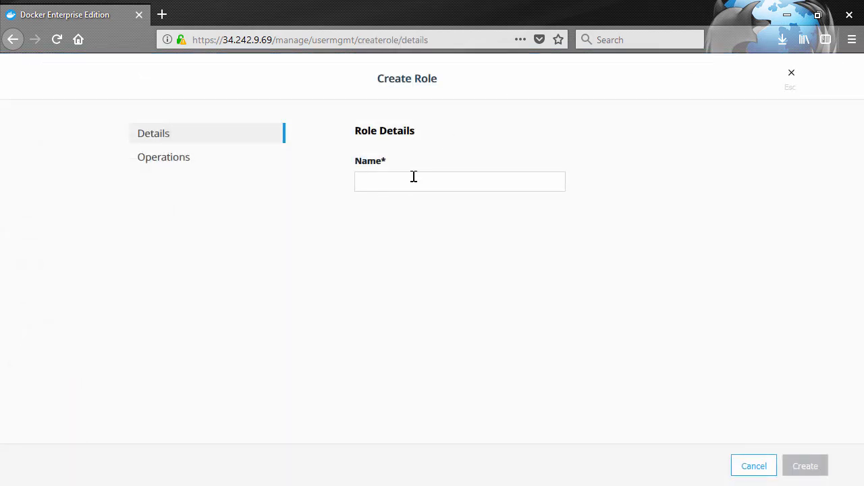
pyautogui.write('k8s-deploy')
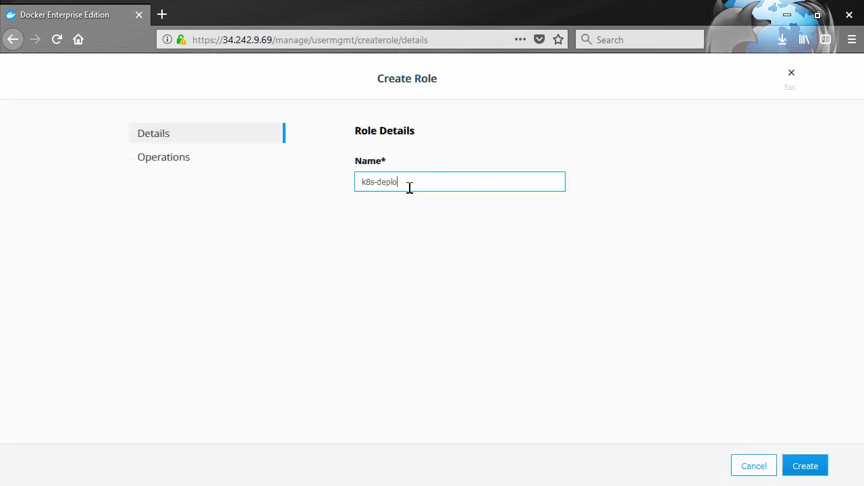
pyautogui.write('yment-view')
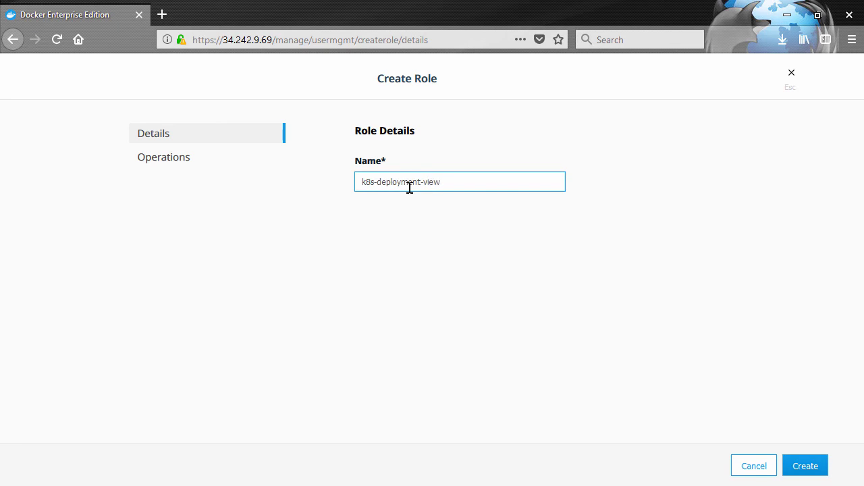
pyautogui.click(163, 156)
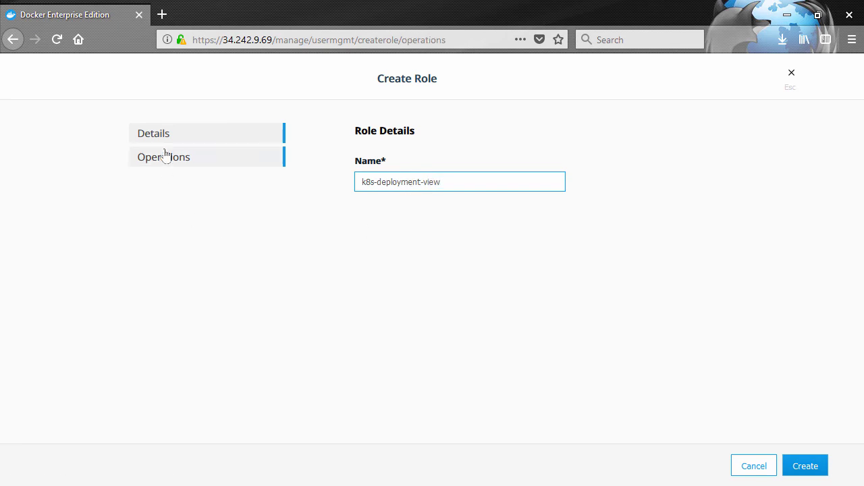
# - Under Kubernetes Deployment Operations, allow only Deployment Get, List and Watch
pyautogui.click(163, 157)
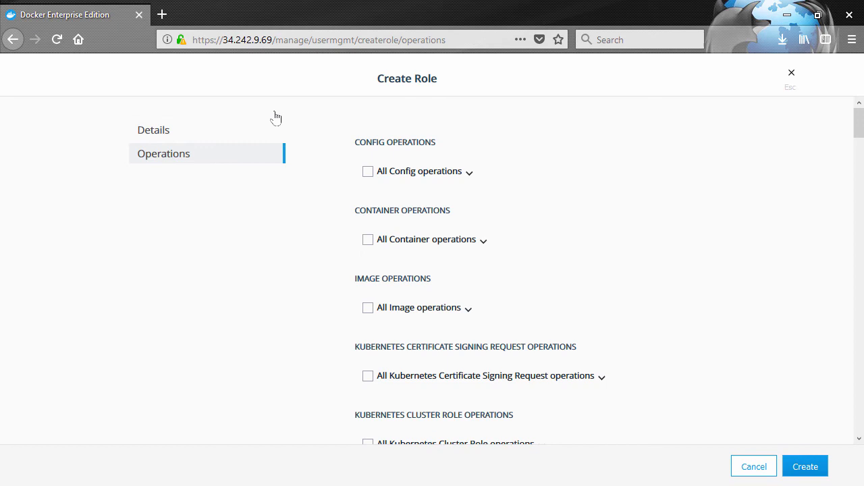
pyautogui.scroll(-3)
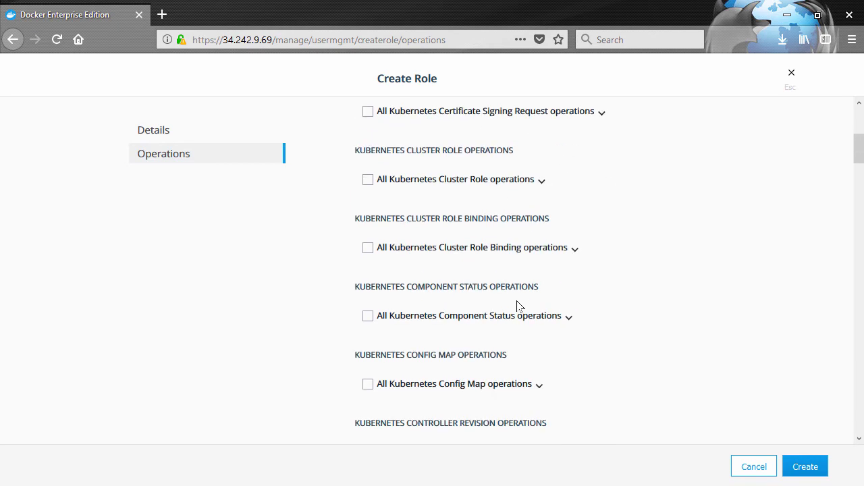
pyautogui.scroll(-3)
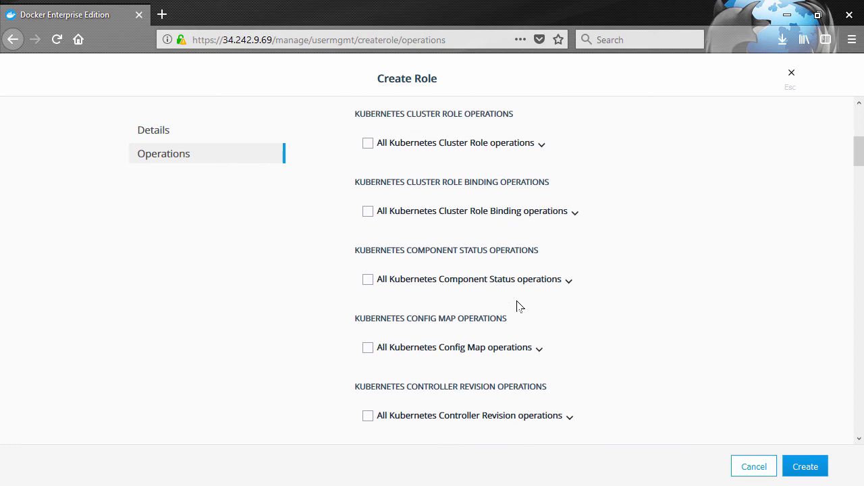
pyautogui.scroll(-3)
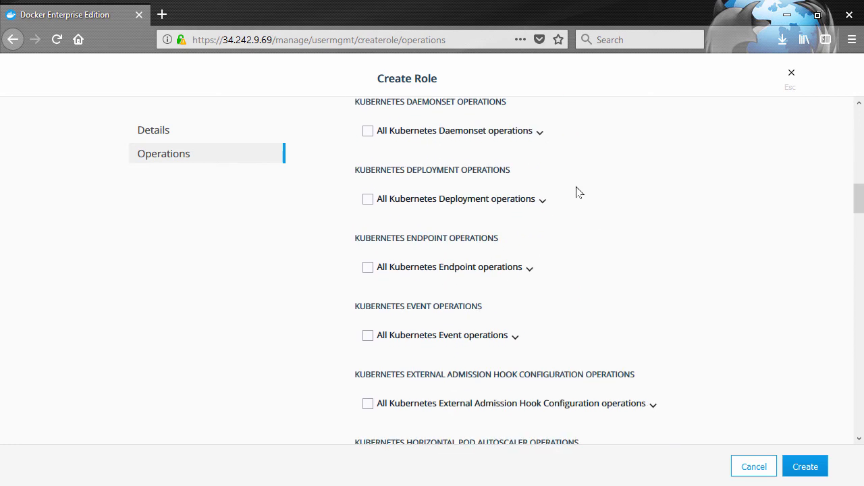
pyautogui.click(543, 199)
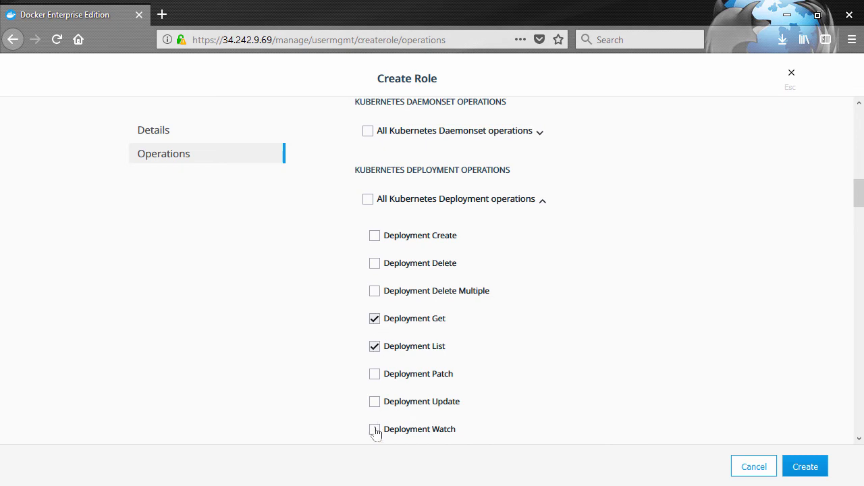
pyautogui.click(374, 429)
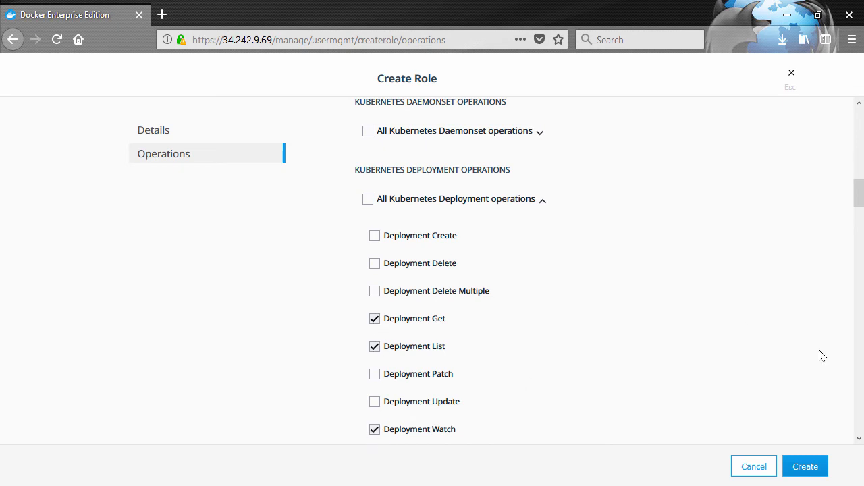
# - Create the k8s-deployment-view role and go back to the grants list
pyautogui.click(804, 466)
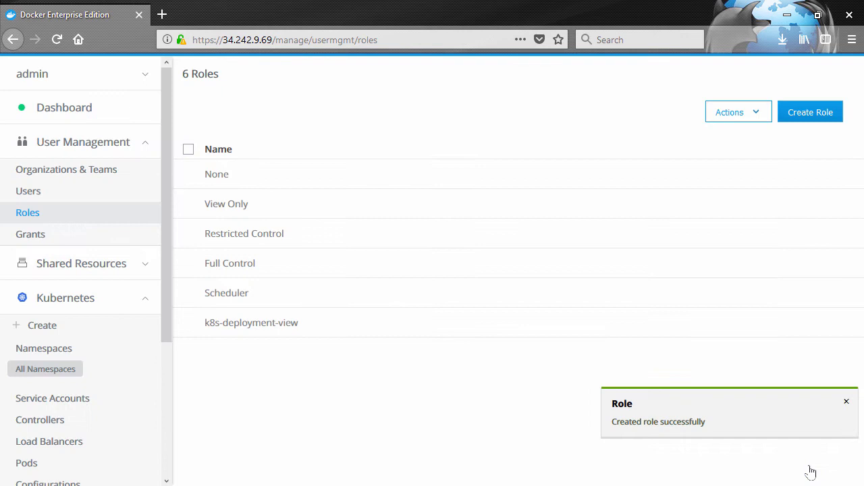
pyautogui.moveTo(805, 457)
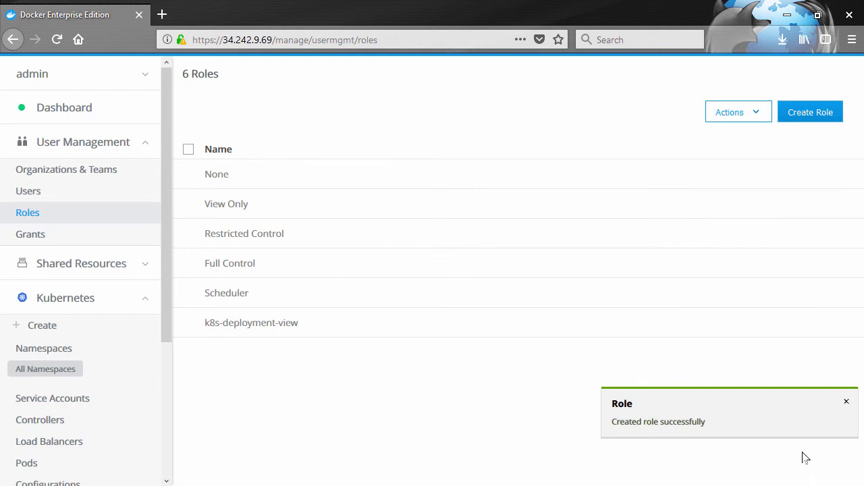
pyautogui.moveTo(295, 343)
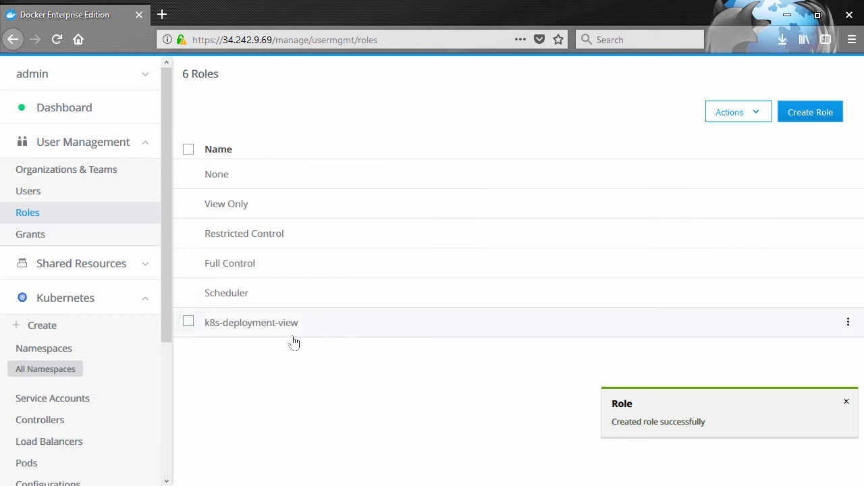
pyautogui.click(30, 234)
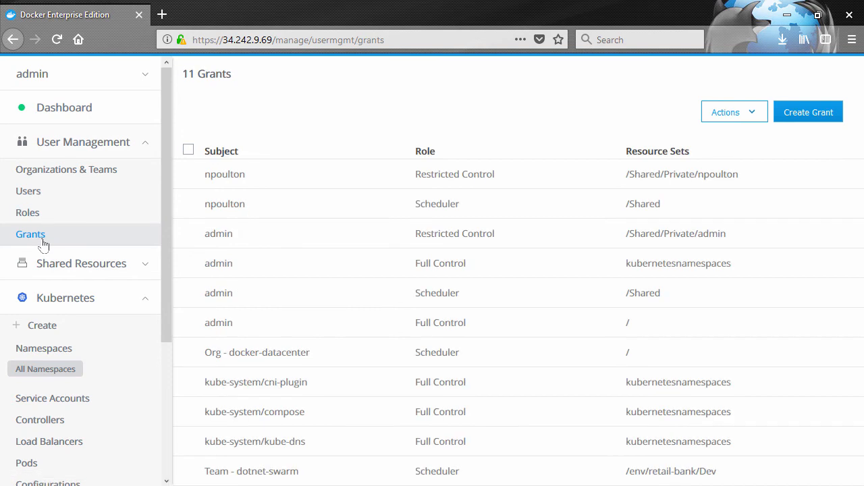
# - Start a new grant with the retail-bank organization as its subject
pyautogui.click(807, 111)
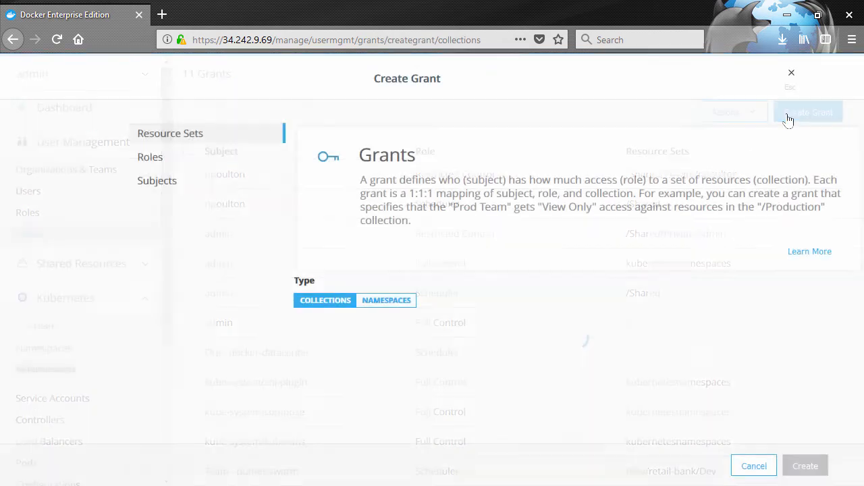
pyautogui.click(156, 181)
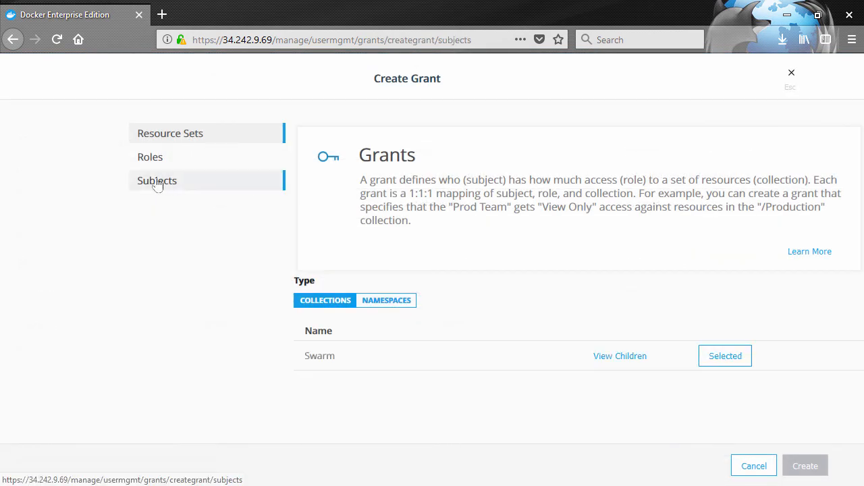
pyautogui.click(157, 181)
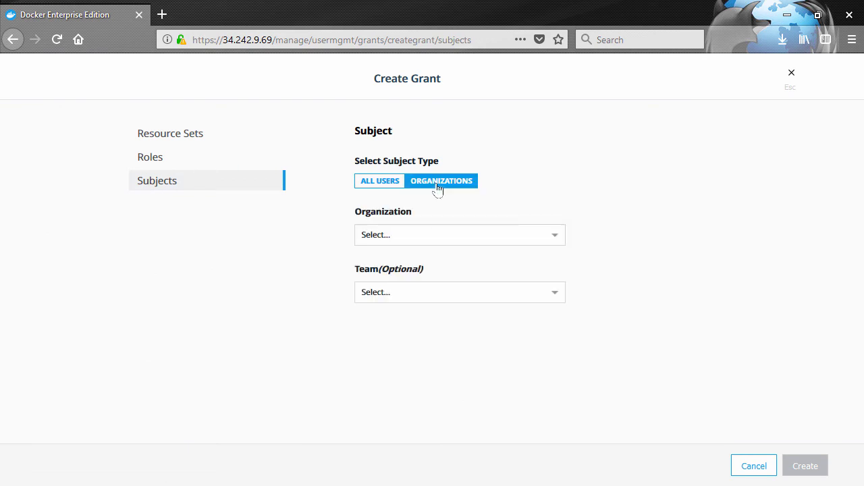
pyautogui.click(459, 235)
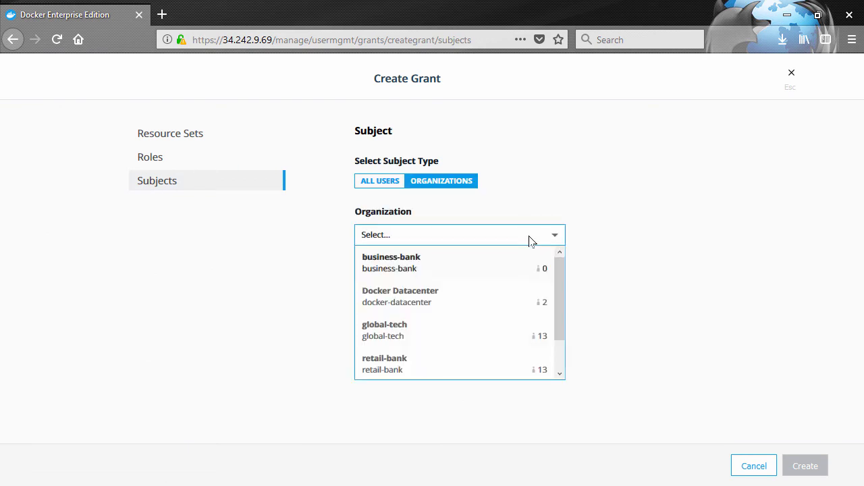
pyautogui.click(384, 363)
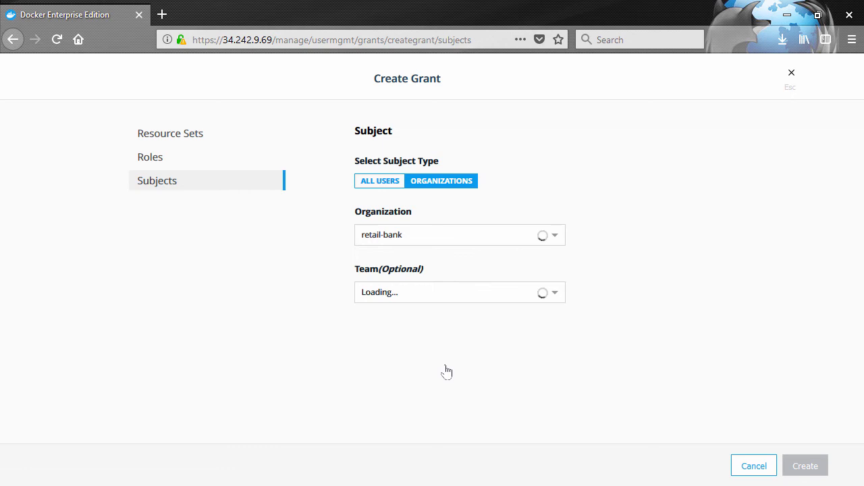
pyautogui.click(459, 292)
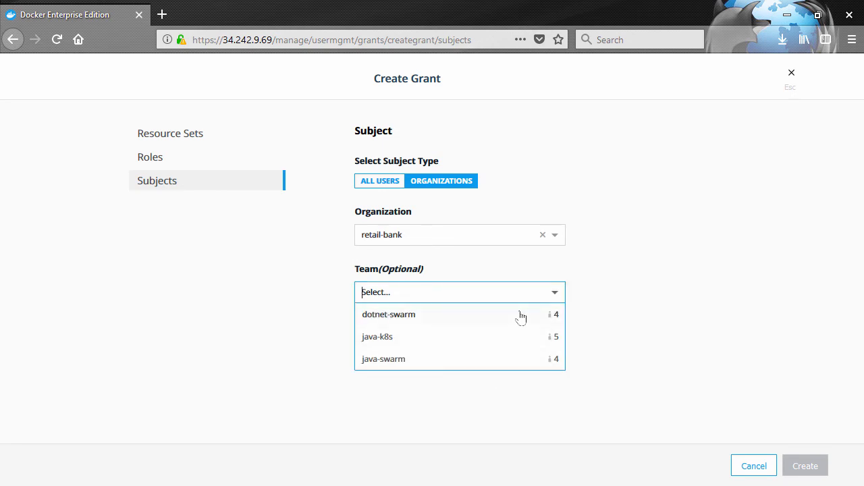
# - Assign the k8s-deployment-view role on the retail-bank namespace and create the grant
pyautogui.click(150, 157)
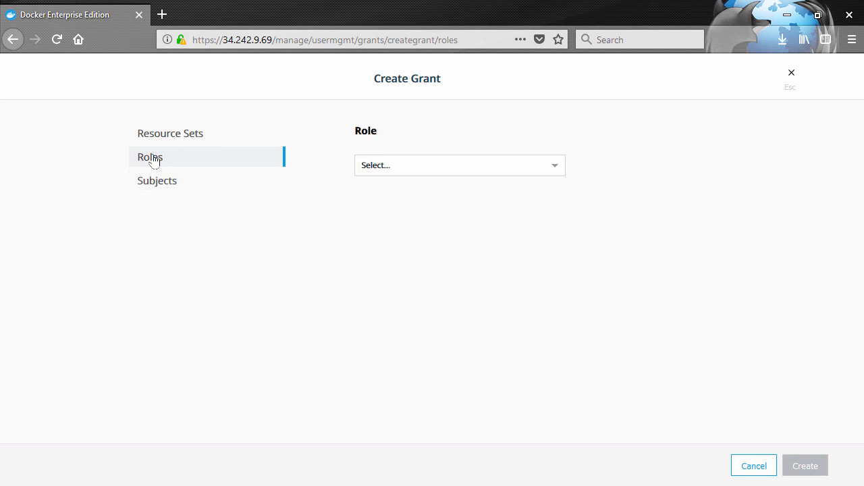
pyautogui.click(460, 165)
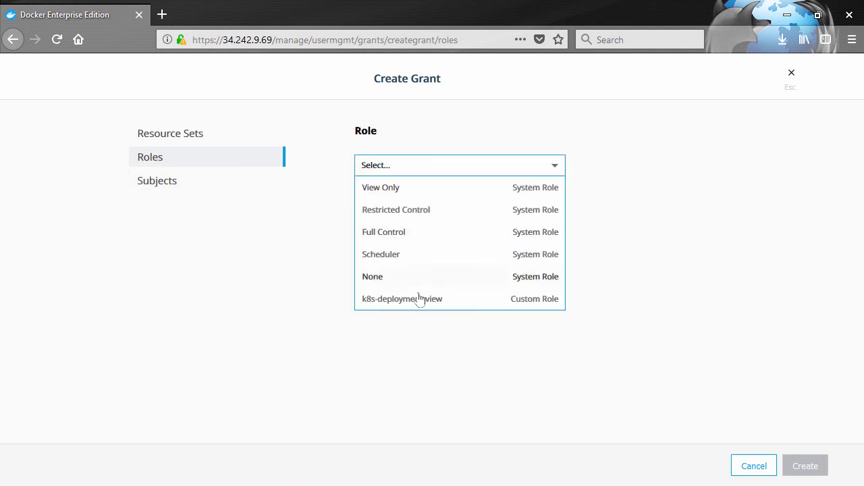
pyautogui.click(403, 300)
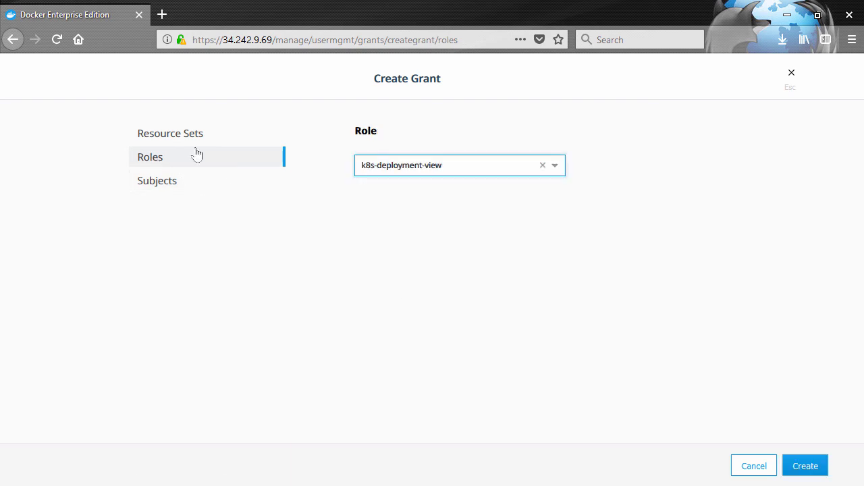
pyautogui.click(171, 133)
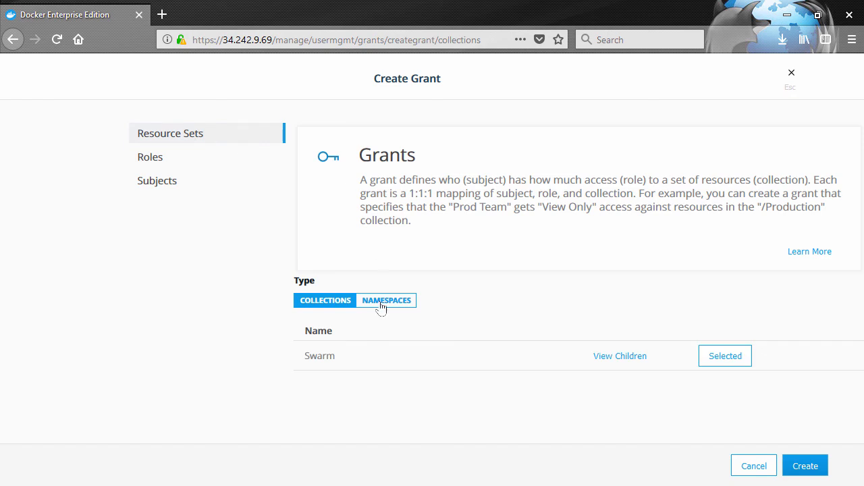
pyautogui.click(386, 300)
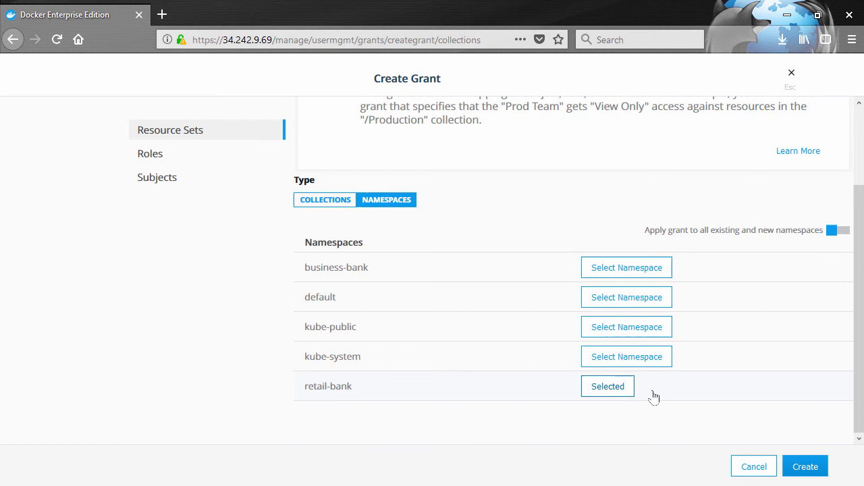
pyautogui.click(805, 468)
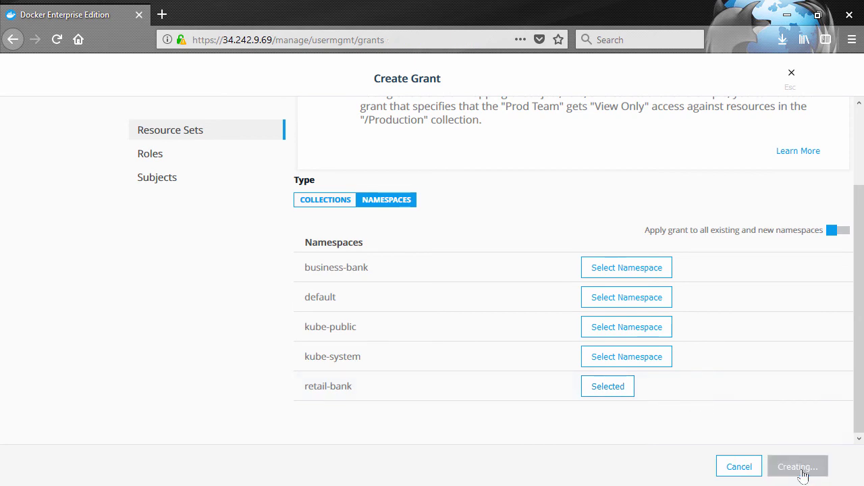
pyautogui.click(802, 466)
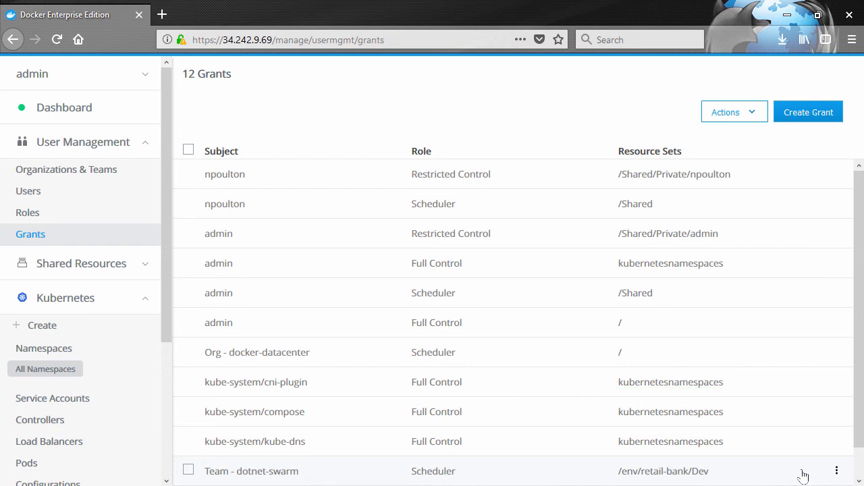
pyautogui.scroll(-3)
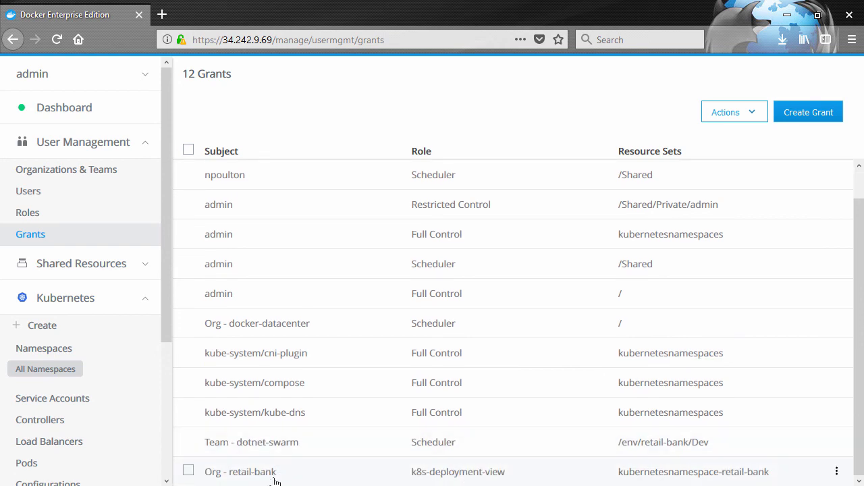
pyautogui.moveTo(466, 477)
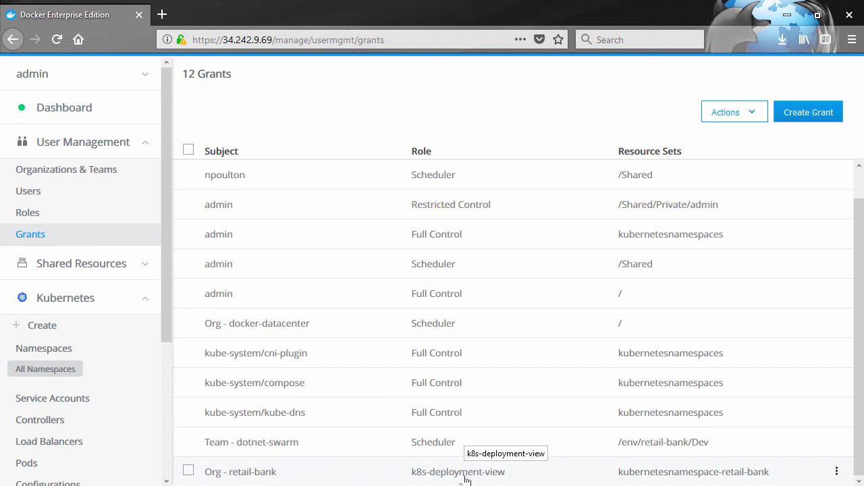
pyautogui.moveTo(497, 469)
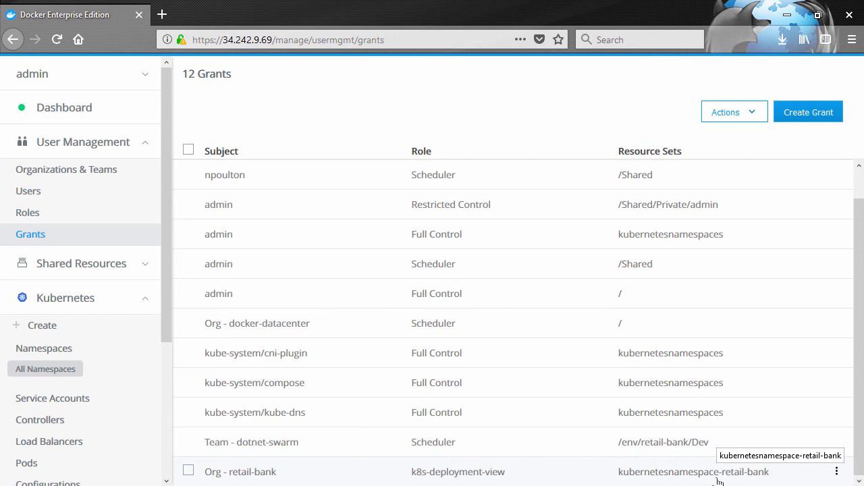
pyautogui.moveTo(132, 309)
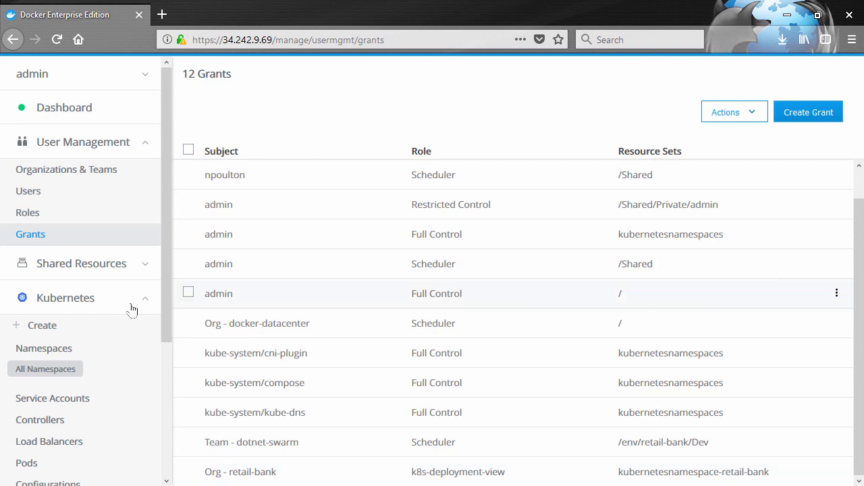
# - Review the five Kubernetes namespaces, then the dashboard's 6 deployments and 14 pods
pyautogui.click(43, 348)
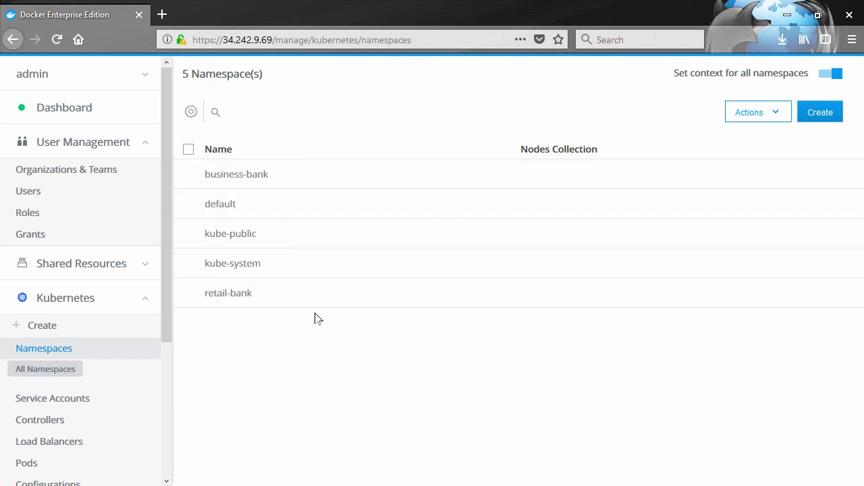
pyautogui.click(65, 108)
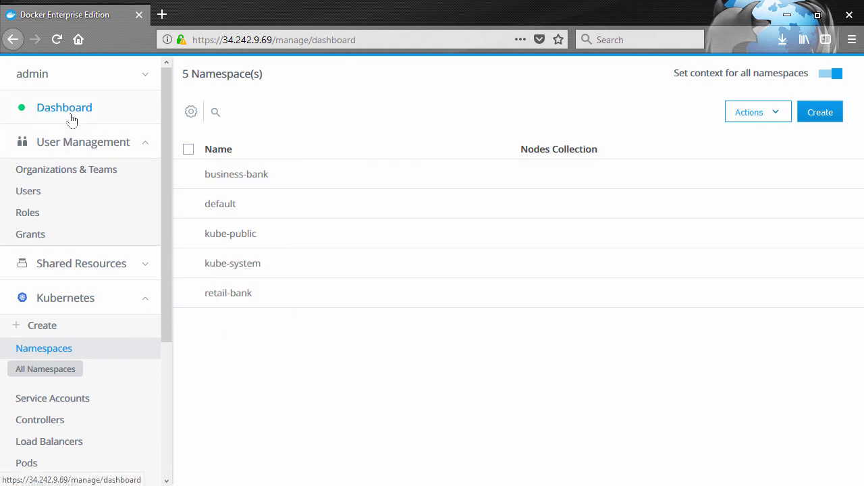
pyautogui.click(65, 108)
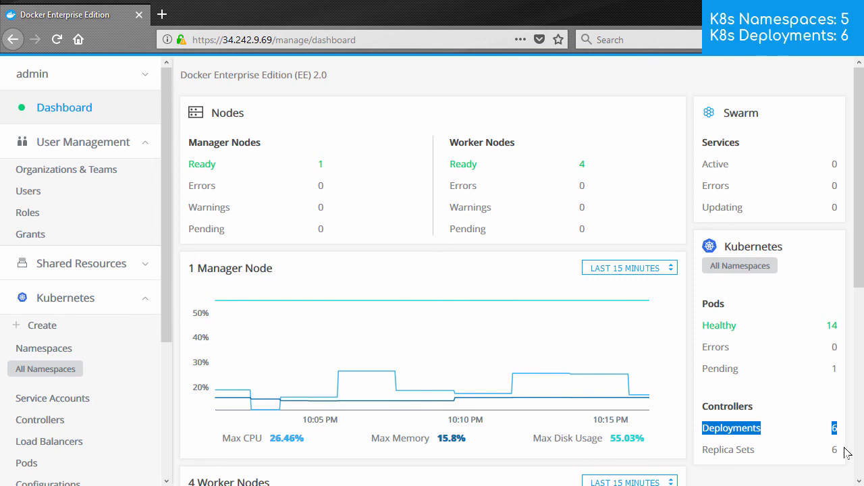
pyautogui.click(29, 191)
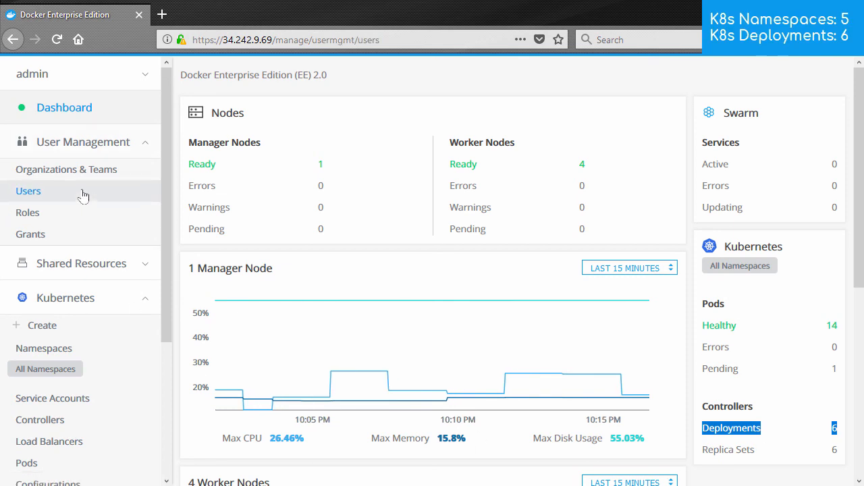
# - From the Users list, show npoulton's details with retail-bank org membership
pyautogui.click(28, 191)
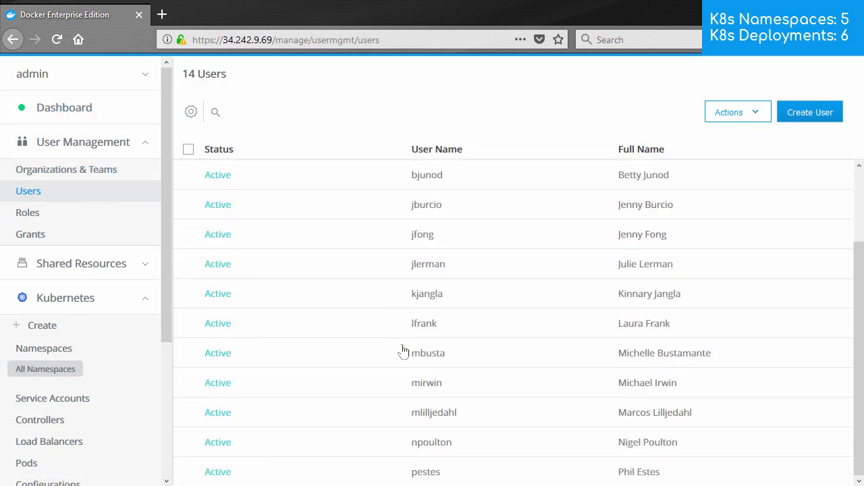
pyautogui.click(432, 443)
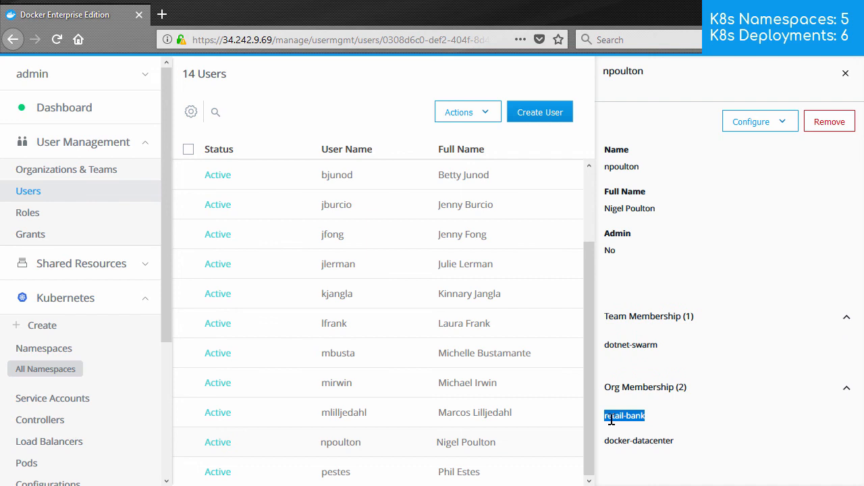
pyautogui.moveTo(103, 41)
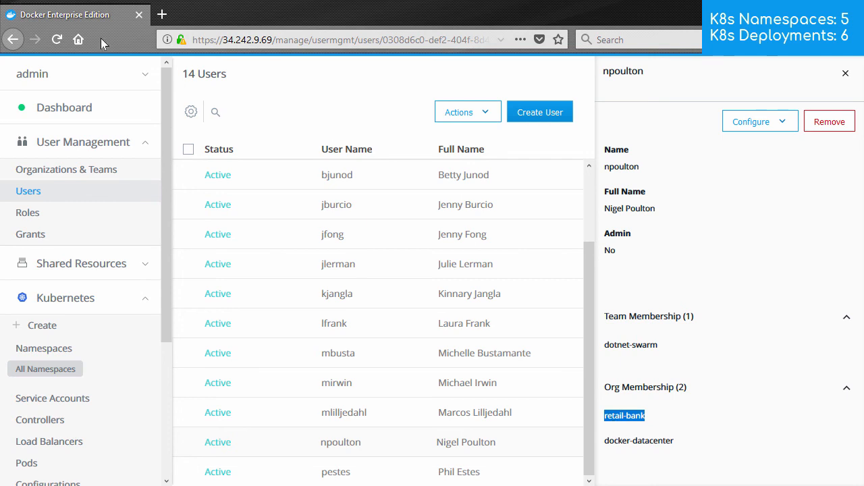
pyautogui.click(81, 75)
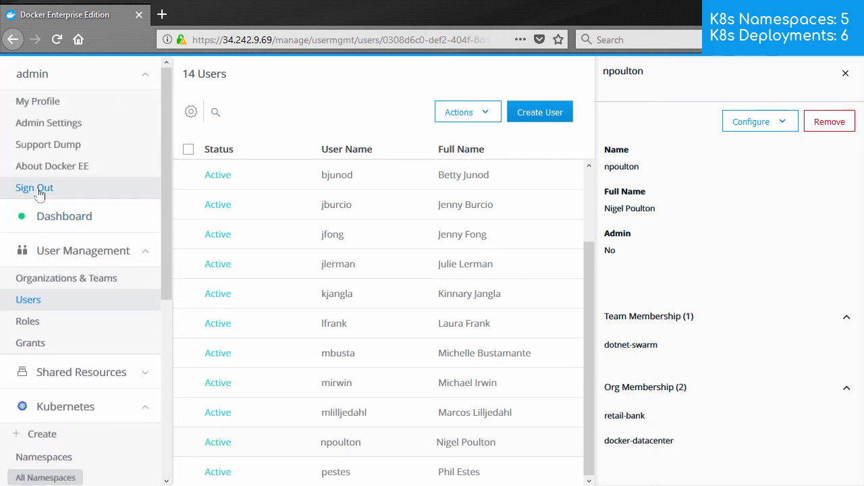
# - Sign out of admin and sign in as npoulton, whose dashboard shows retail-bank with 3 deployments
pyautogui.click(34, 188)
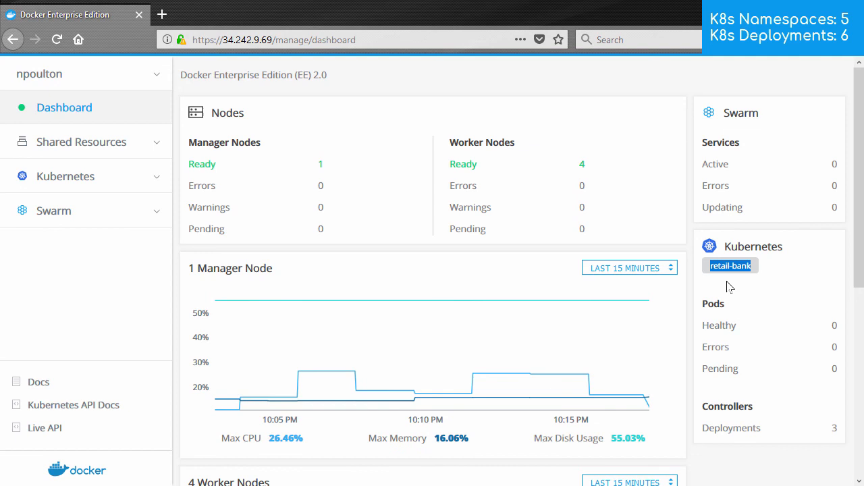
pyautogui.moveTo(819, 331)
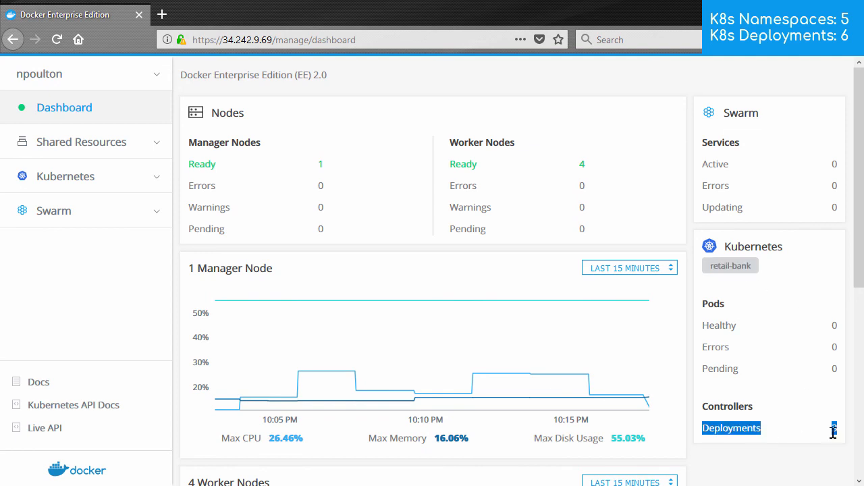
pyautogui.moveTo(818, 450)
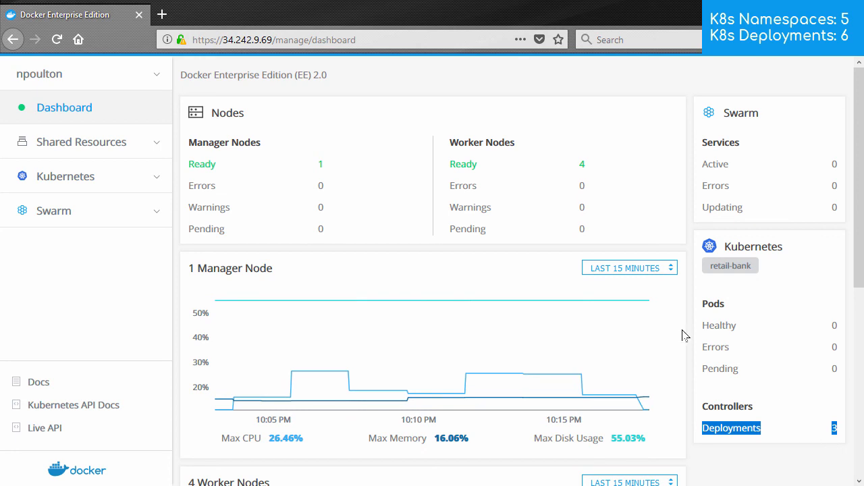
# - As npoulton, list the Kubernetes namespaces, showing only retail-bank
pyautogui.click(65, 176)
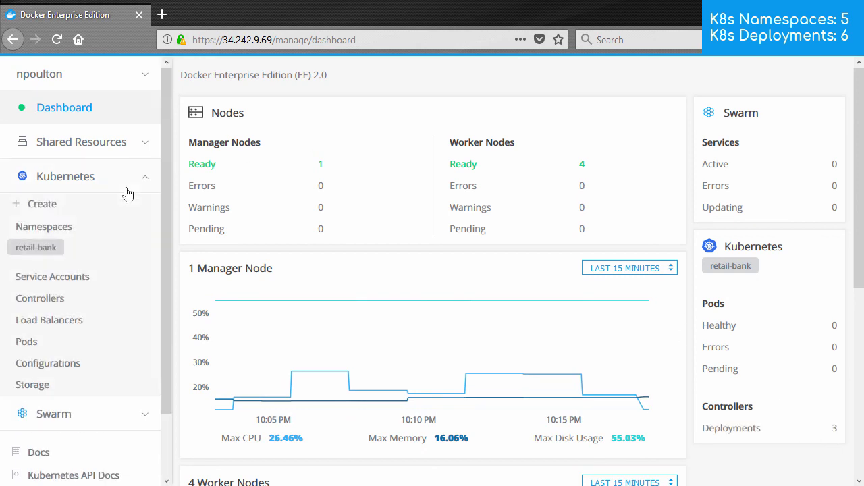
pyautogui.click(43, 227)
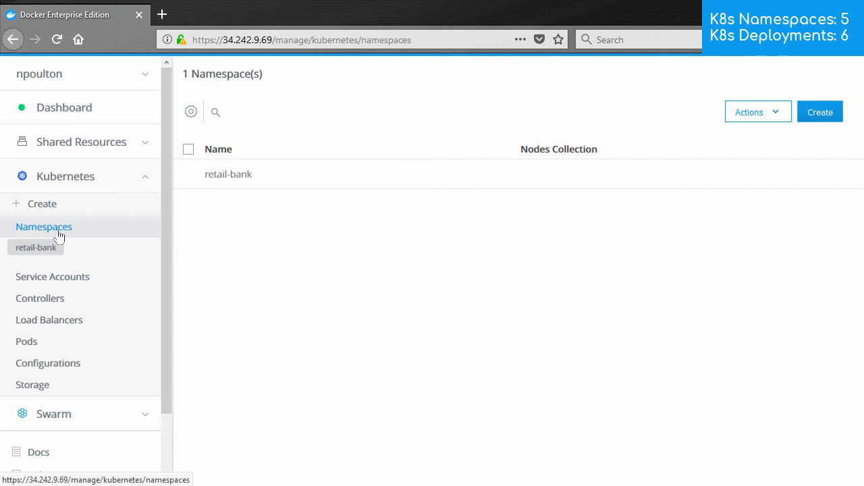
pyautogui.moveTo(278, 181)
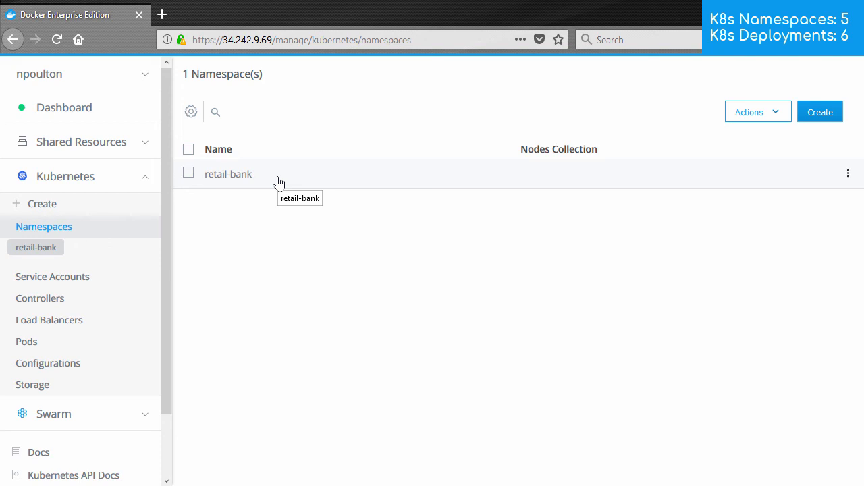
pyautogui.moveTo(53, 230)
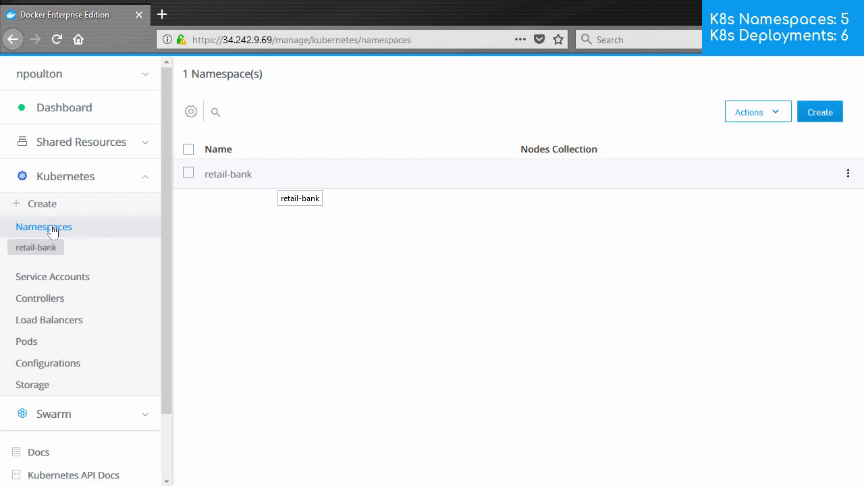